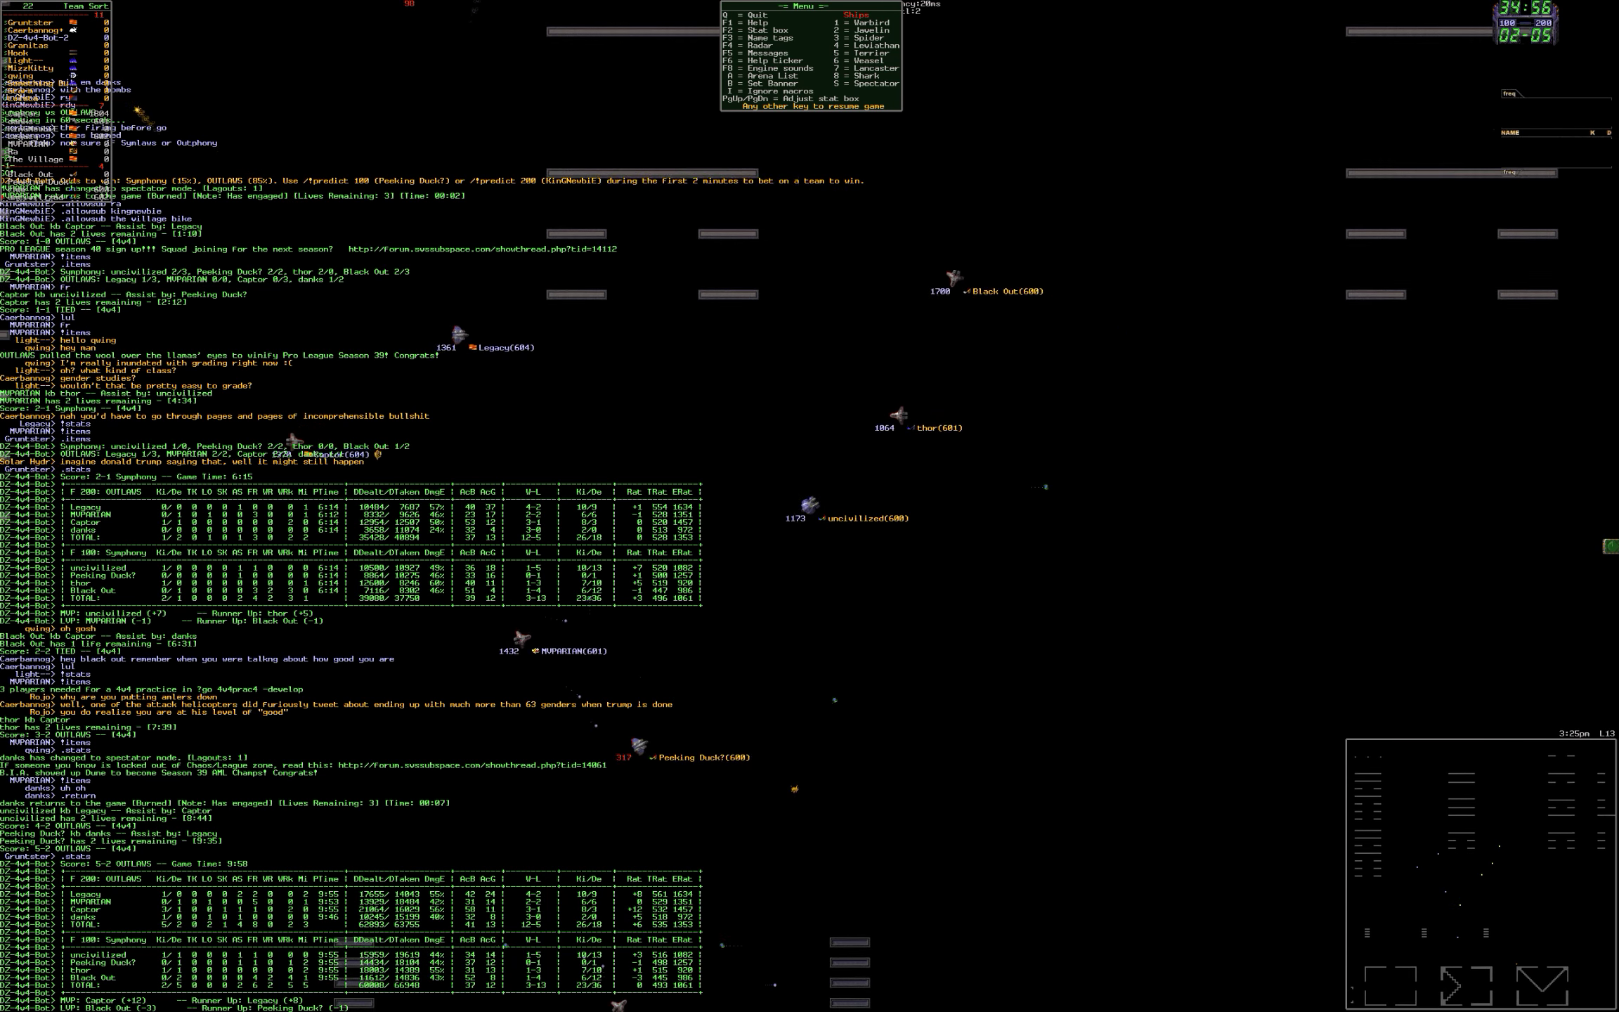
# Hide the game menu and expanded chat history to watch OUTLAWS lead 7-4.
pyautogui.press('Escape')
pyautogui.write('.st')
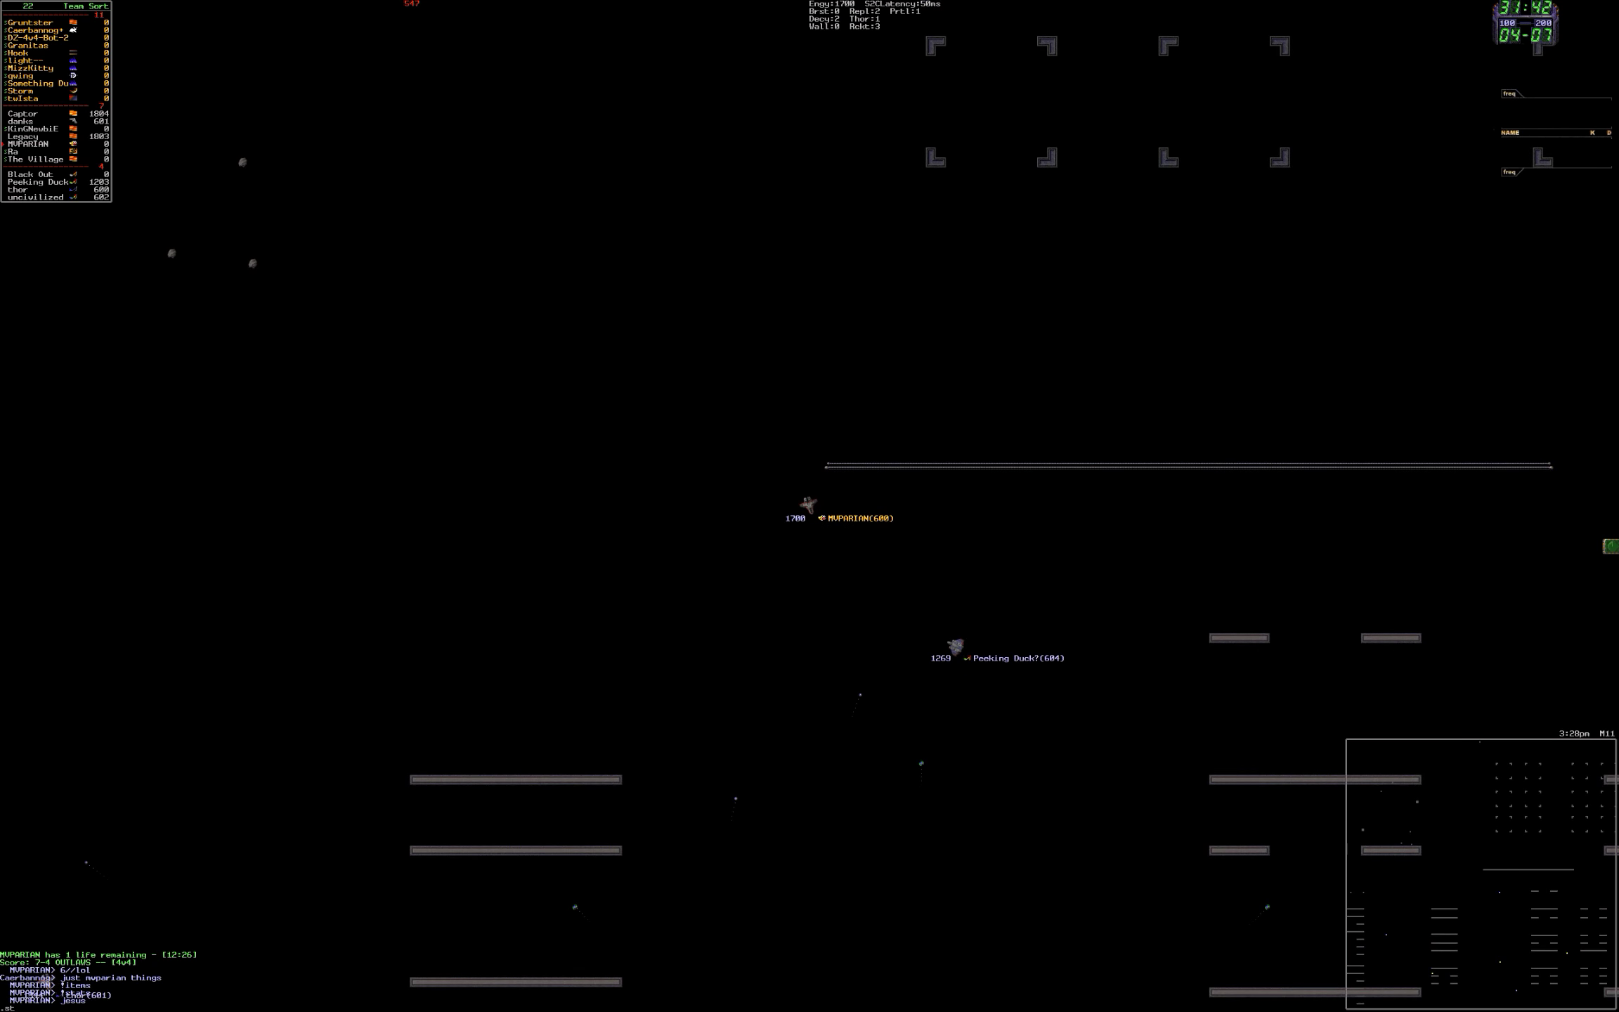
# Keep spectating until OUTLAWS lead 9-7, then reopen the full chat with stat tables.
pyautogui.press('Escape')
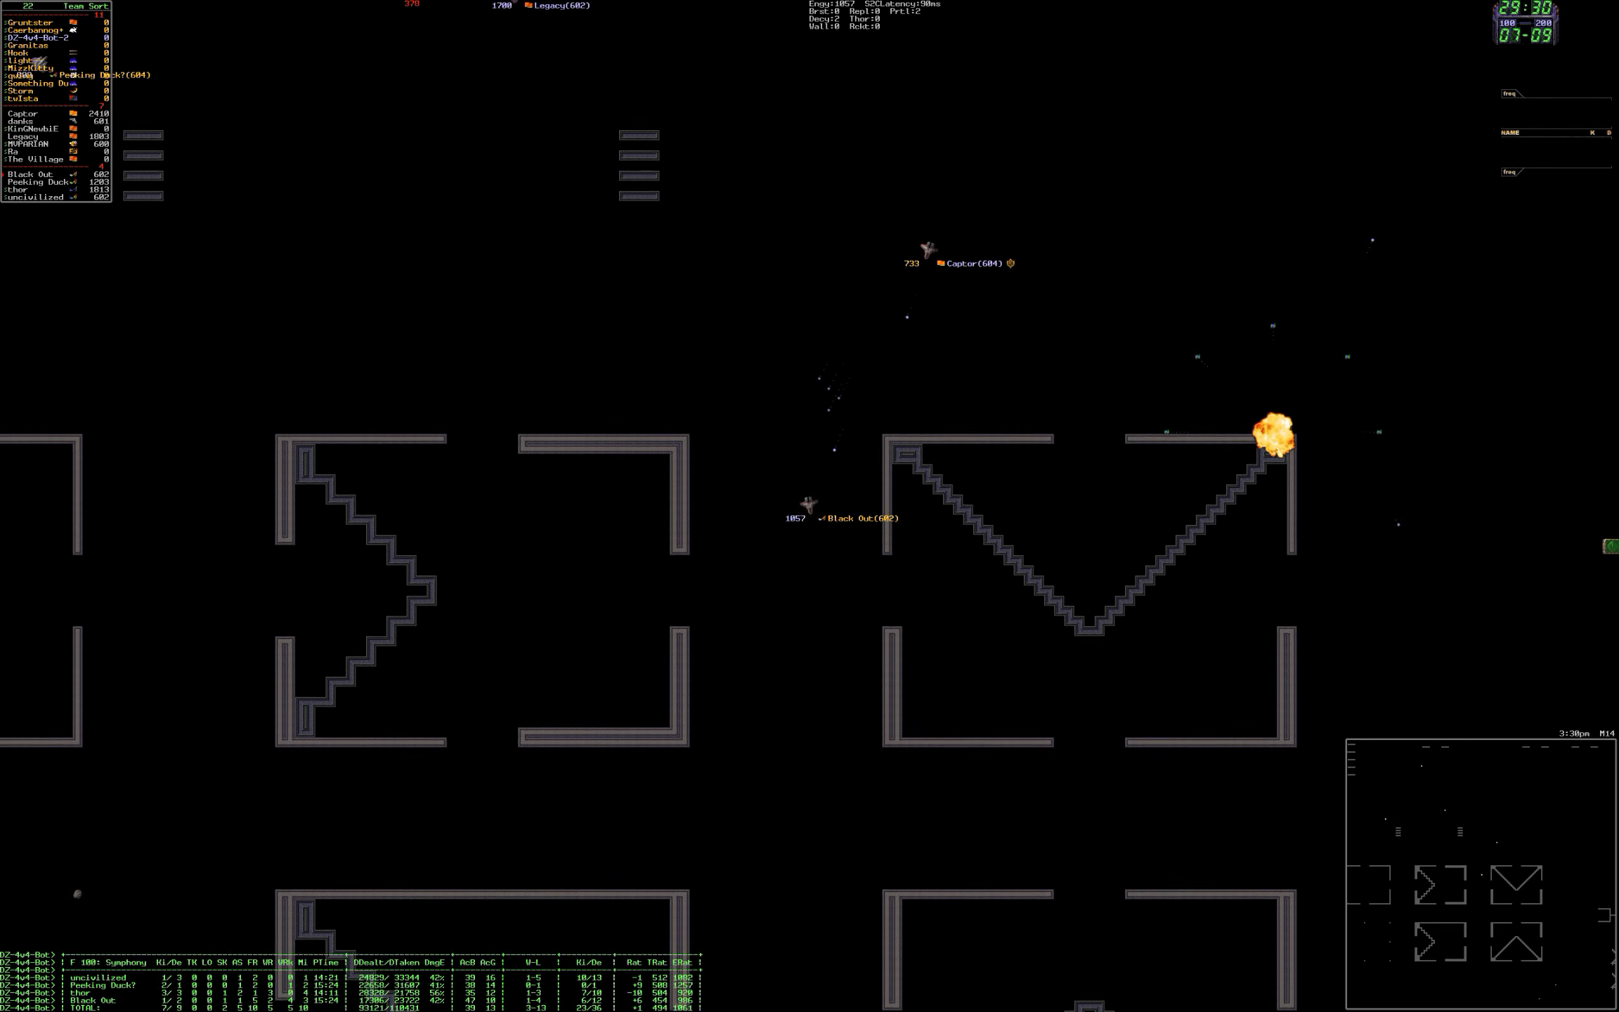
pyautogui.press('Escape')
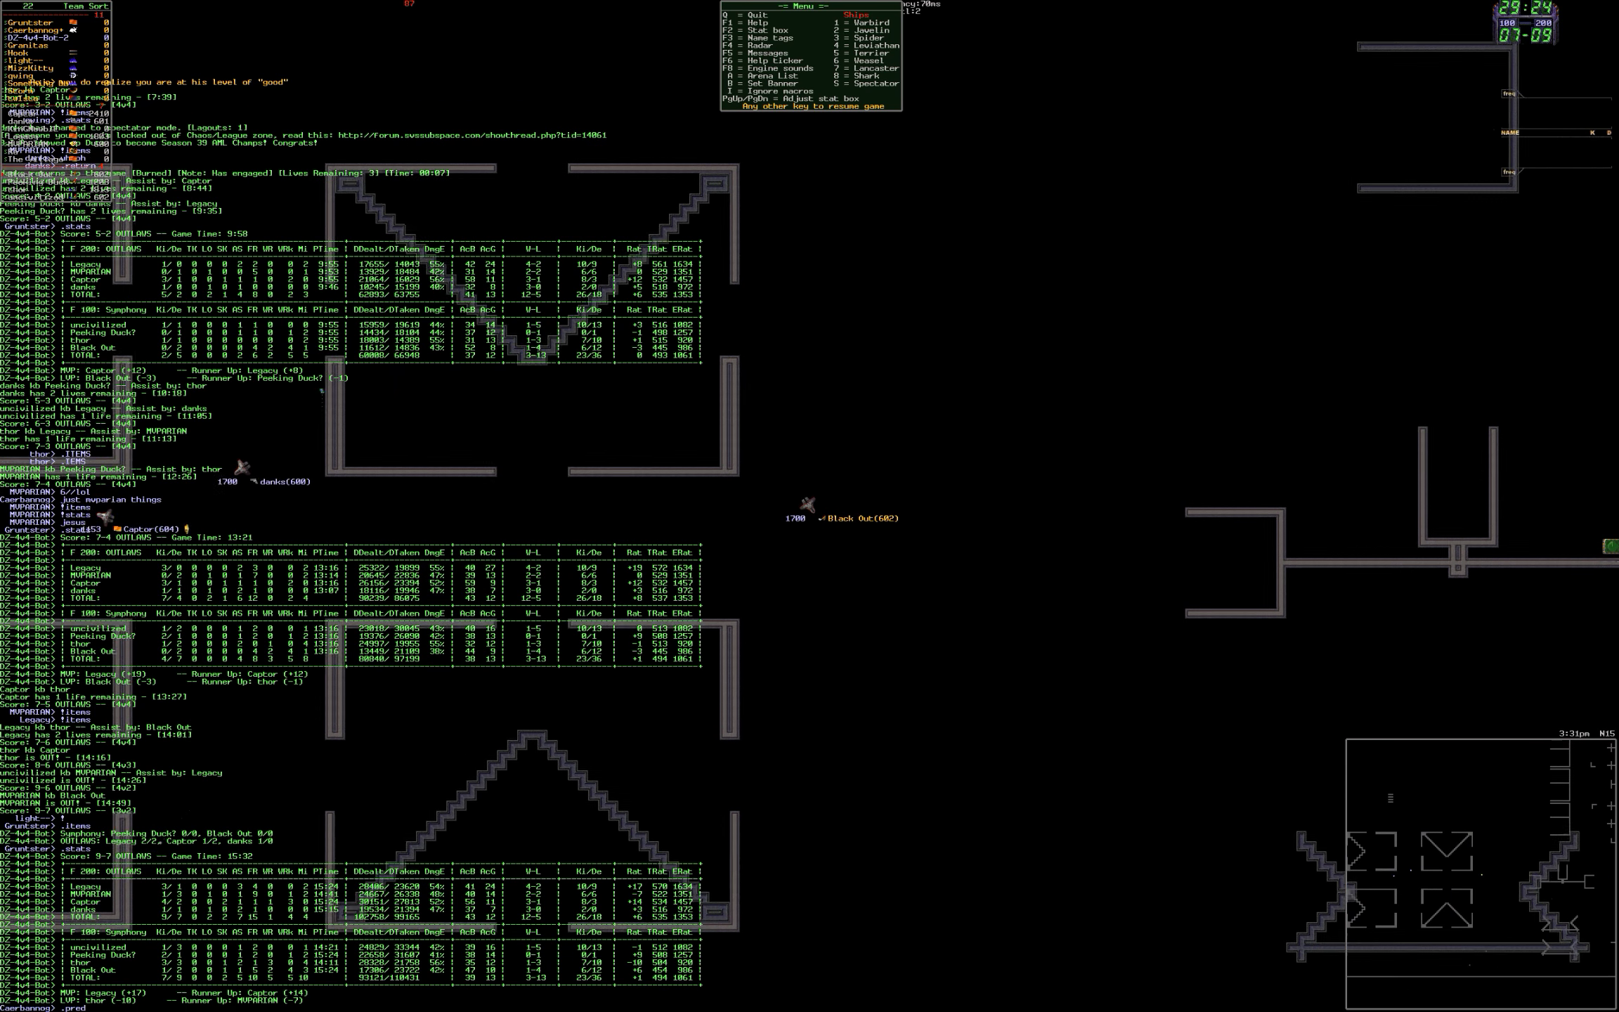
pyautogui.press('Escape')
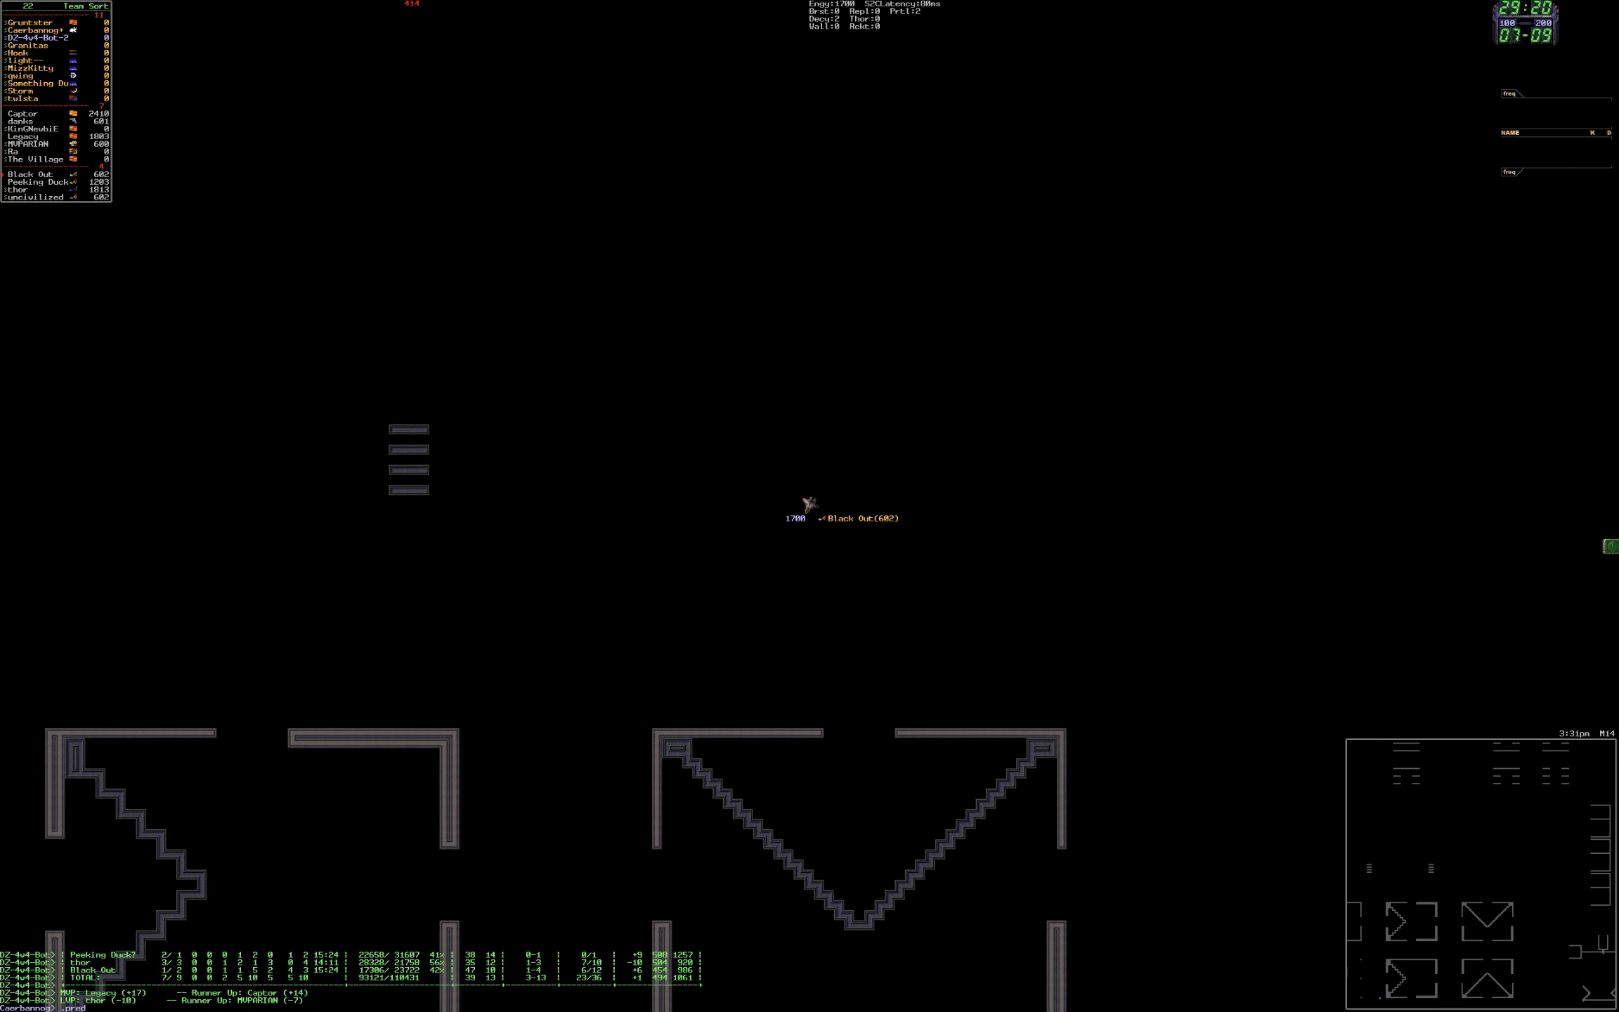